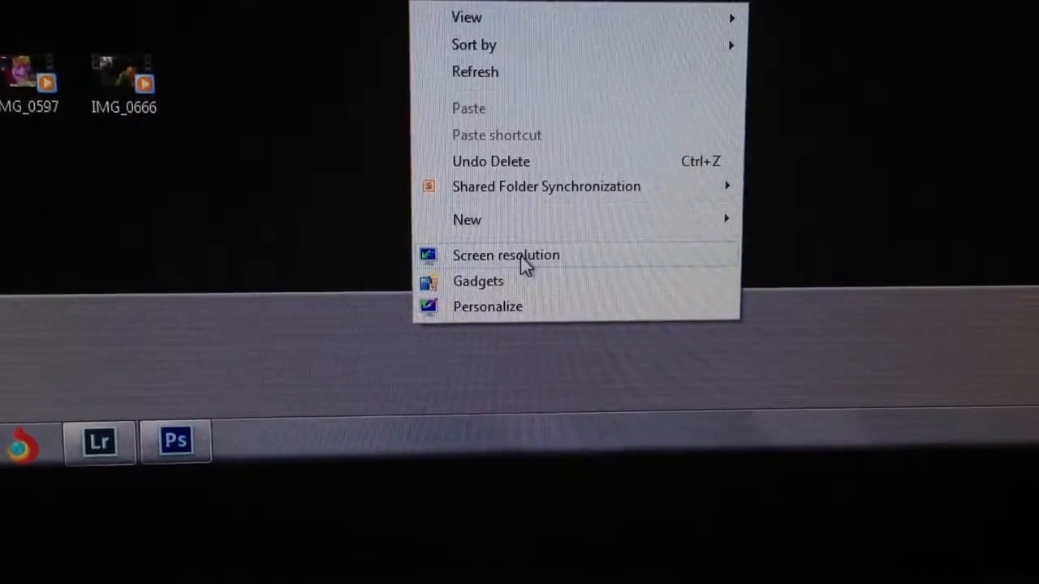
Confirm the display resolution stays at the recommended 1600 × 900 in Screen Resolution settings.
click(506, 255)
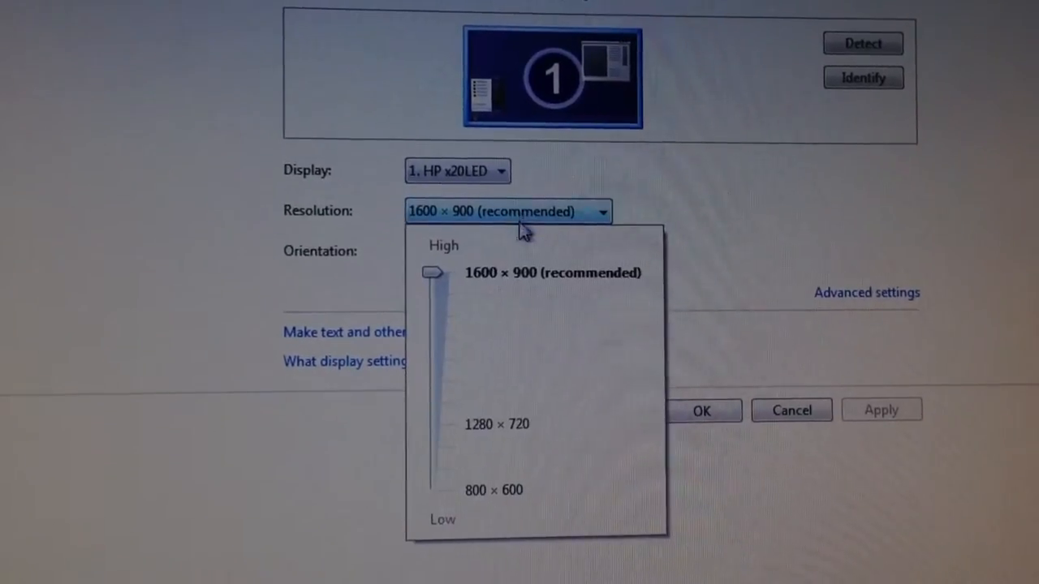
click(551, 273)
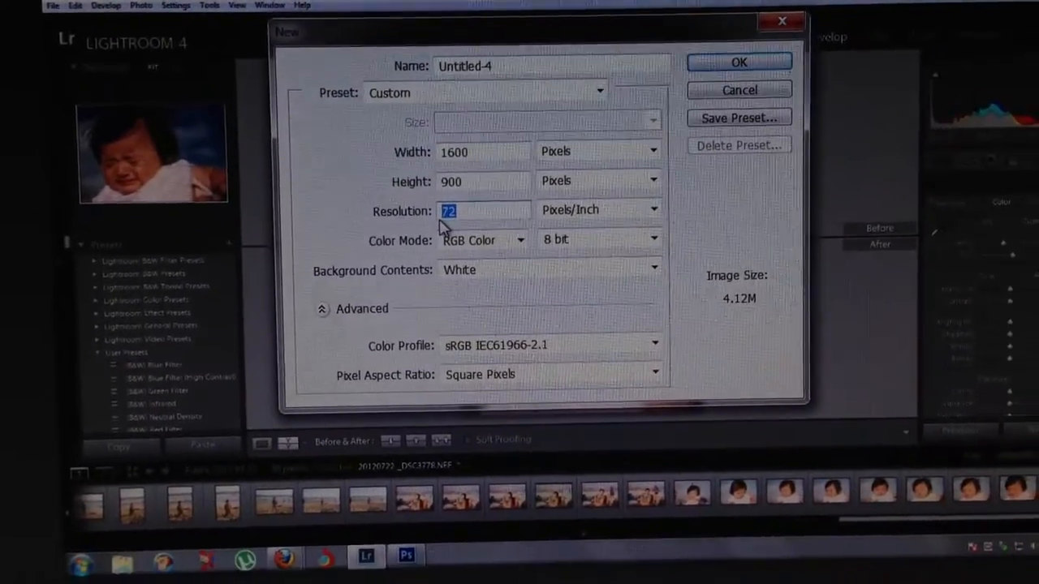
Enter a value of 3 in the New document dialog for the 1600 × 900 canvas.
text(3)
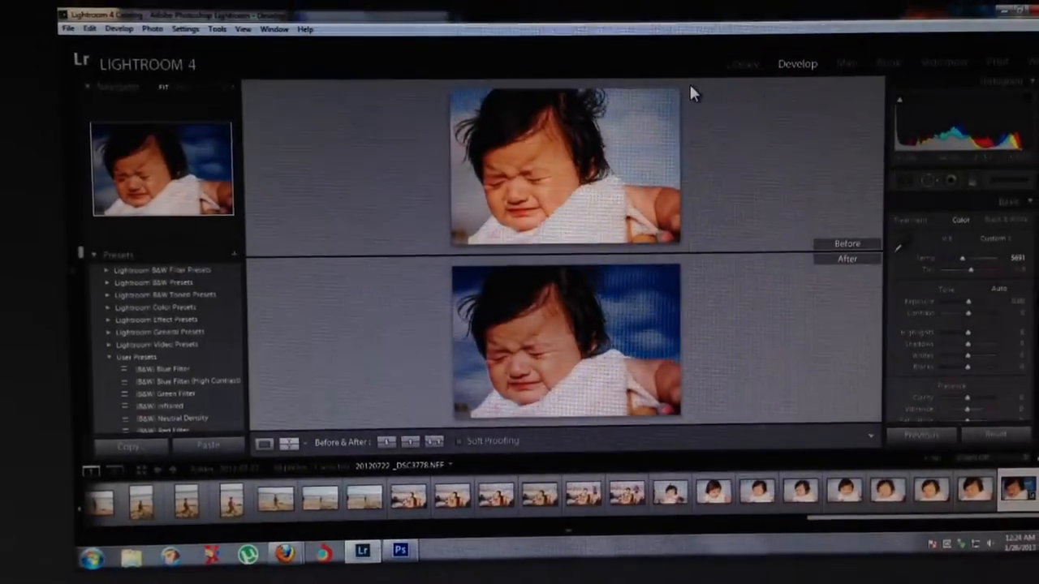
Minimize the Lightroom window to reveal the Windows desktop.
click(441, 551)
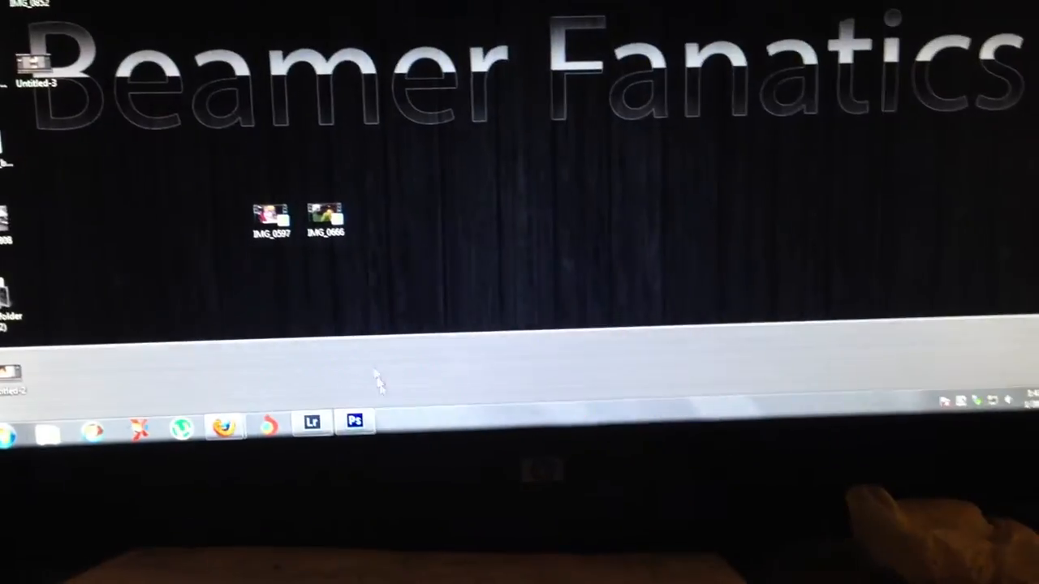
Restore the Untitled-4 Photoshop document from the taskbar and click the menu bar.
click(355, 421)
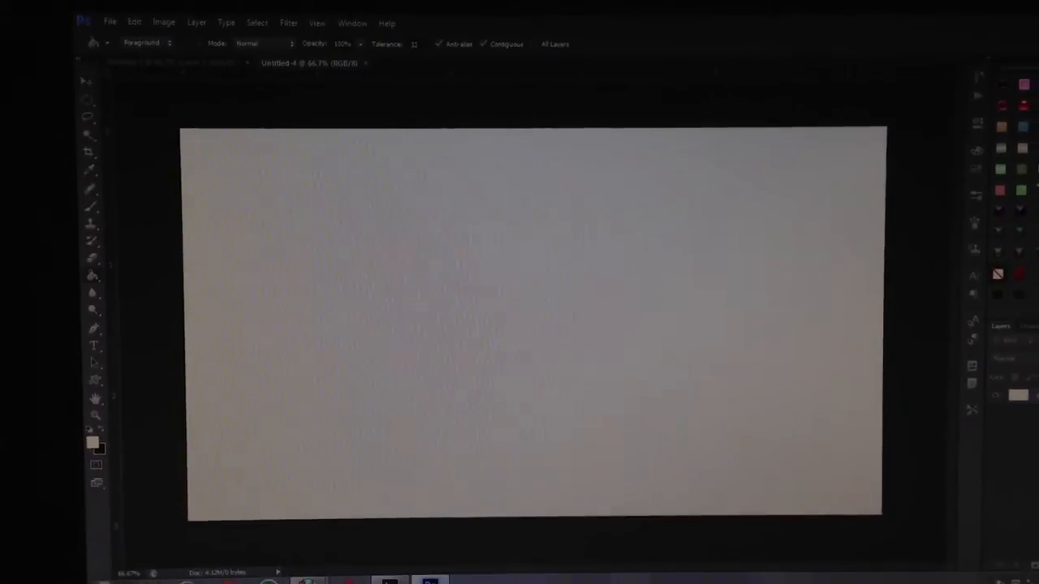
click(110, 22)
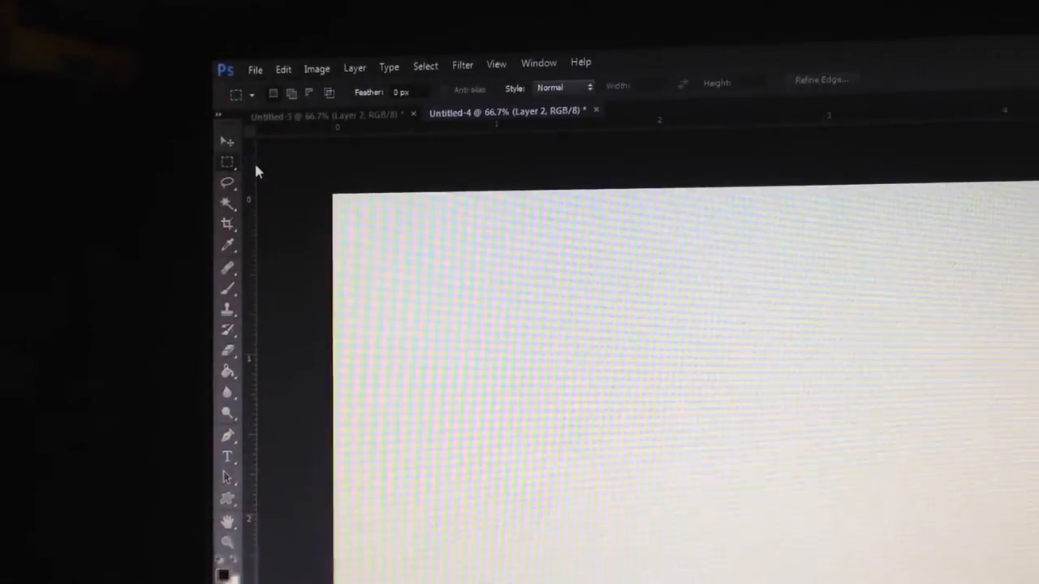
Switch to the Rectangular Marquee selection tool.
click(227, 162)
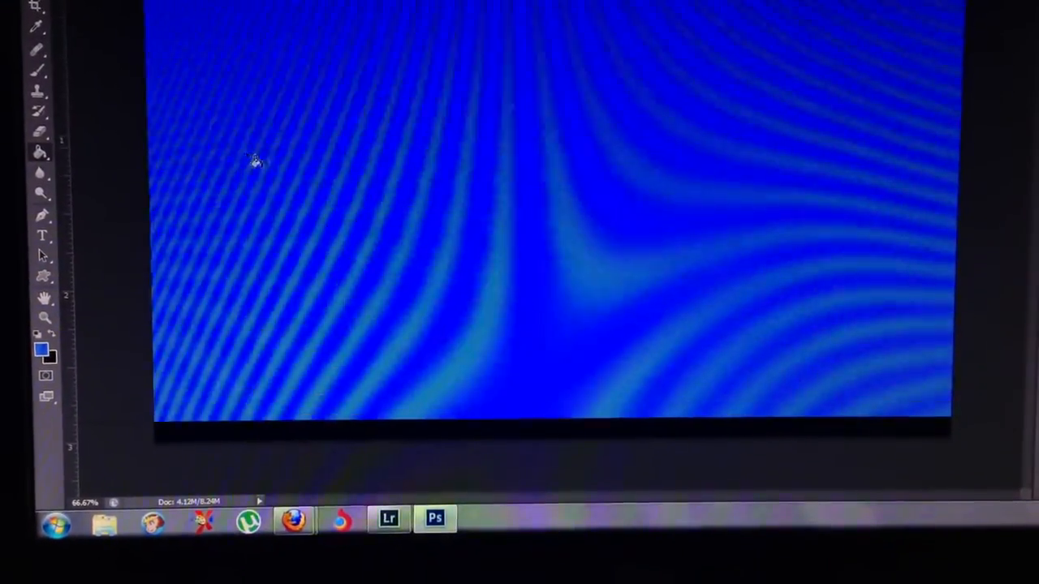
Pick a new lighter shade of blue as the foreground colour.
click(42, 348)
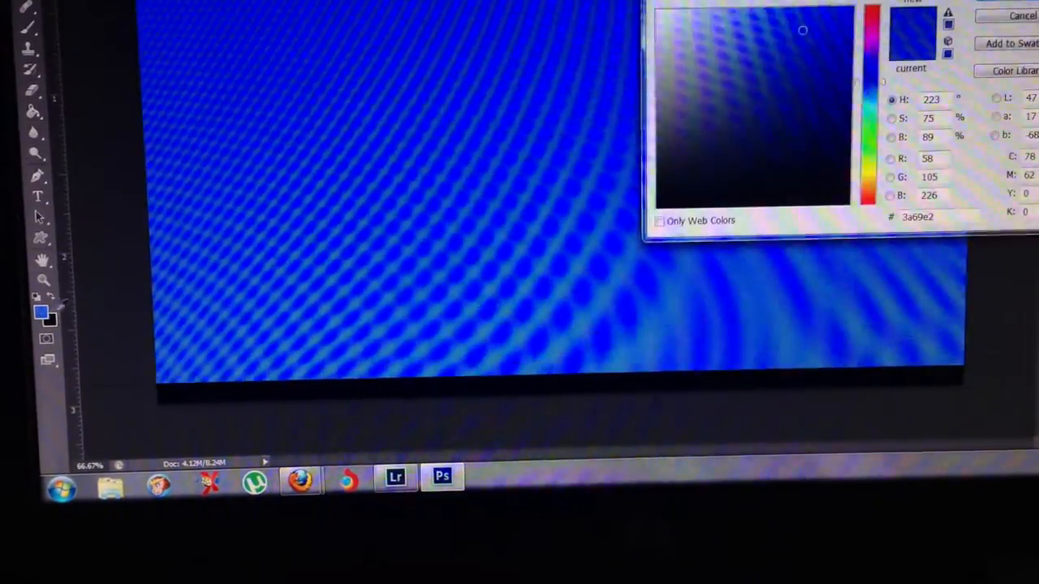
click(720, 56)
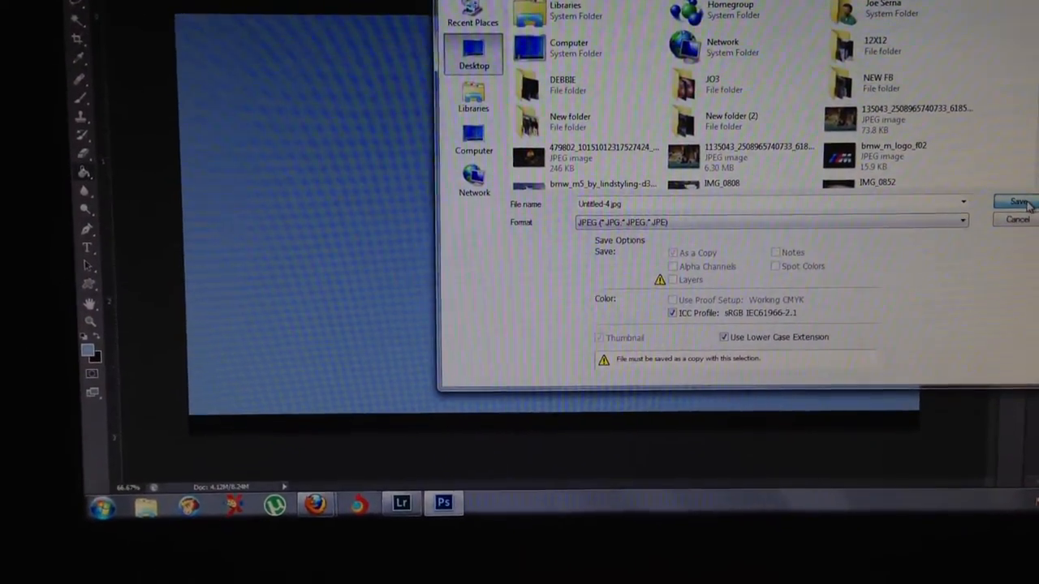
Save the wallpaper to the Desktop as Untitled-4.jpg with JPEG Quality 12.
click(1017, 202)
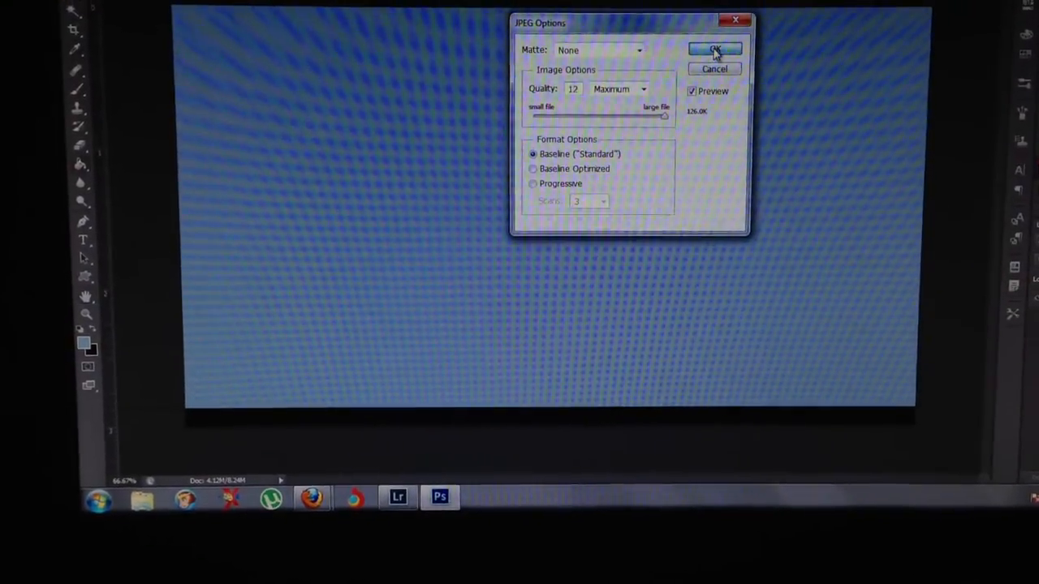
click(713, 49)
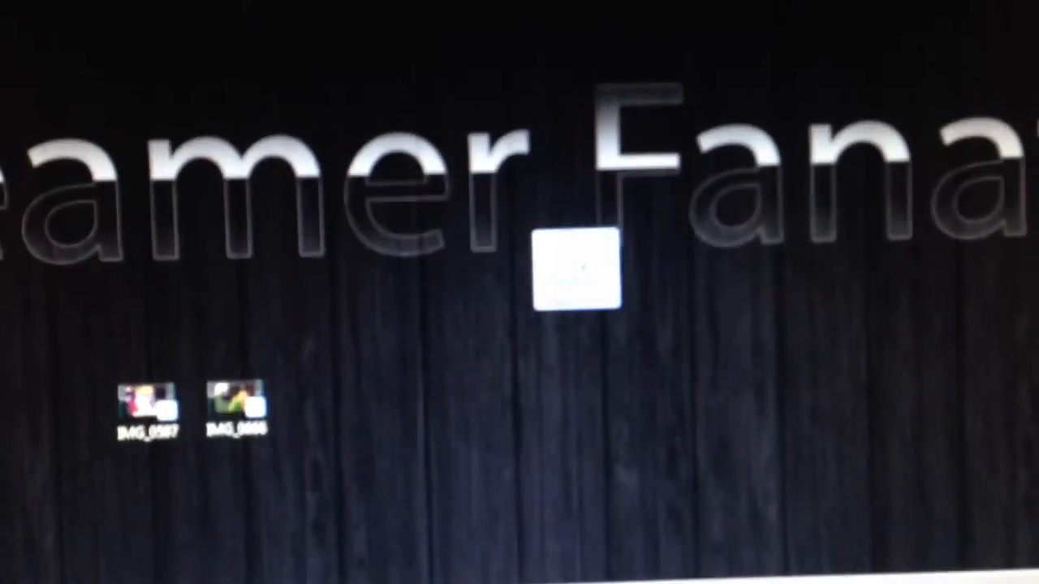
Right-click the Untitled-4 image on the desktop for its context menu.
right_click(552, 276)
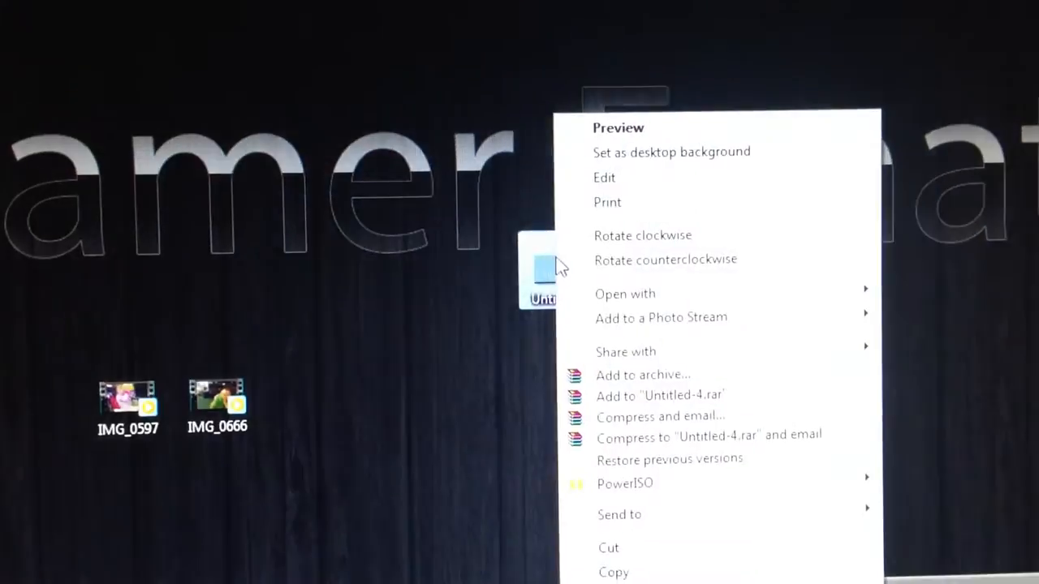